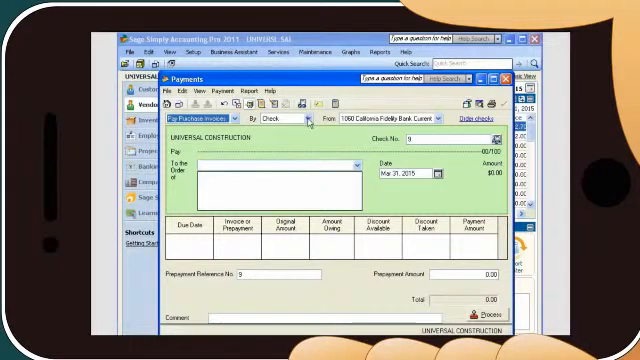
Close the Payments window and open the Inventory & Services home page with item quantities
{"action": "left_click", "coordinate": [308, 119]}
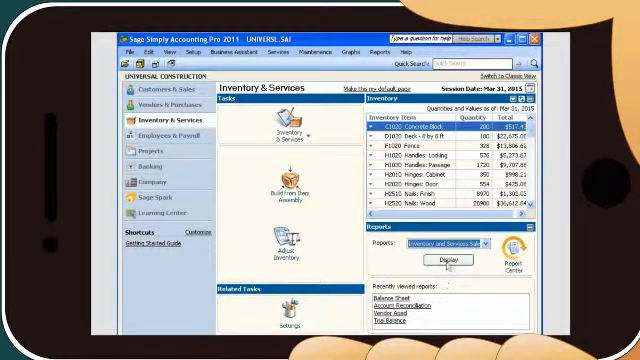
{"action": "left_click", "coordinate": [446, 260]}
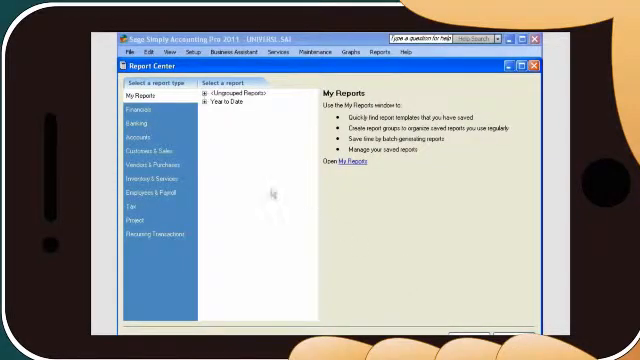
Show the Financials report type, listing Balance Sheet and Income Statement
{"action": "left_click", "coordinate": [140, 103]}
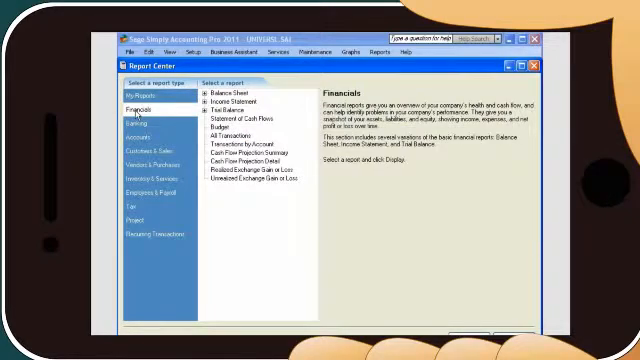